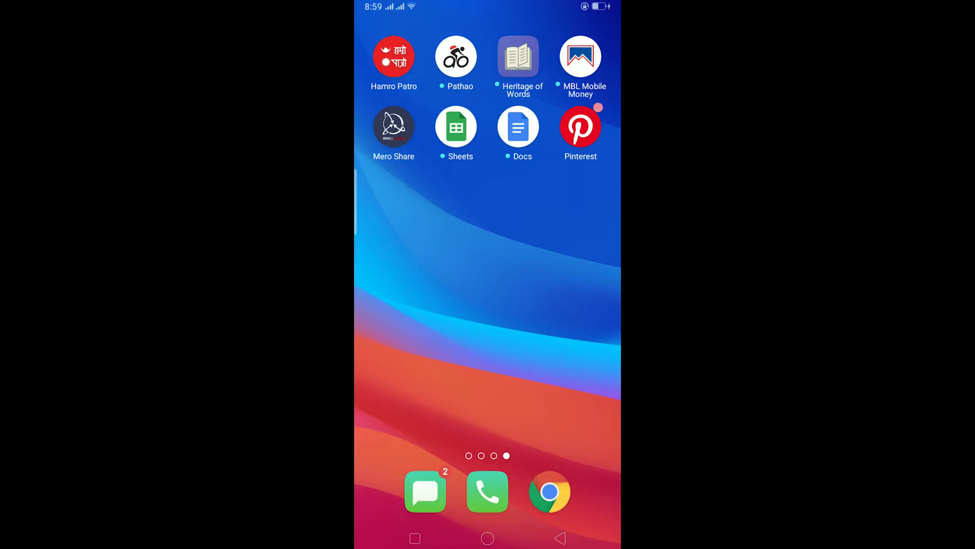
Step: Launch the Pinterest app from the Android home screen
{"action": "left_click", "coordinate": [580, 127]}
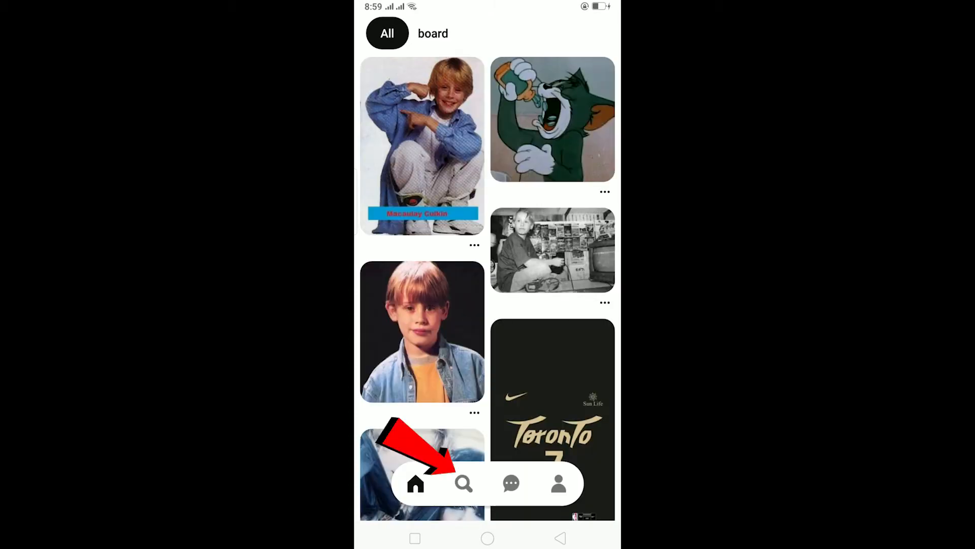
Step: Go to the search tab and focus the empty 'Search for ideas' box
{"action": "left_click", "coordinate": [463, 483]}
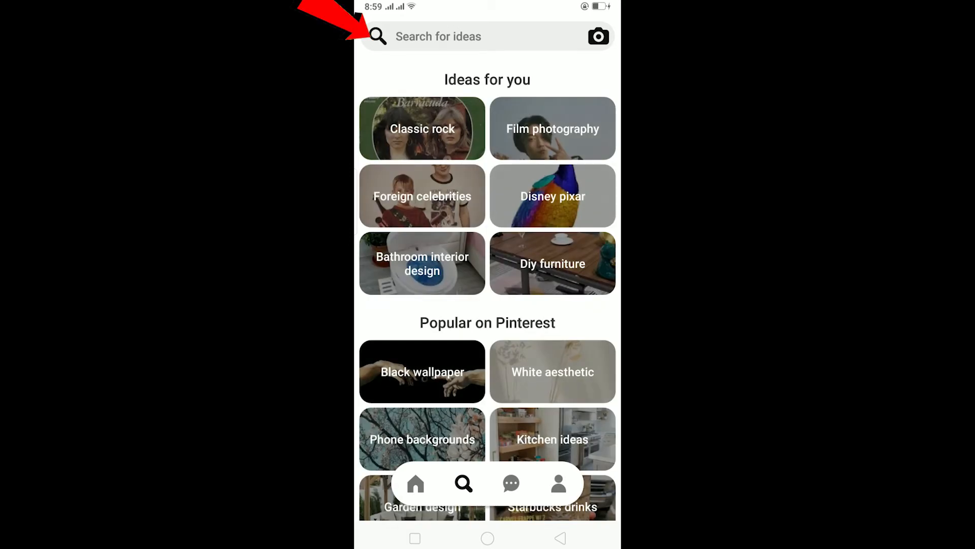
{"action": "left_click", "coordinate": [438, 36]}
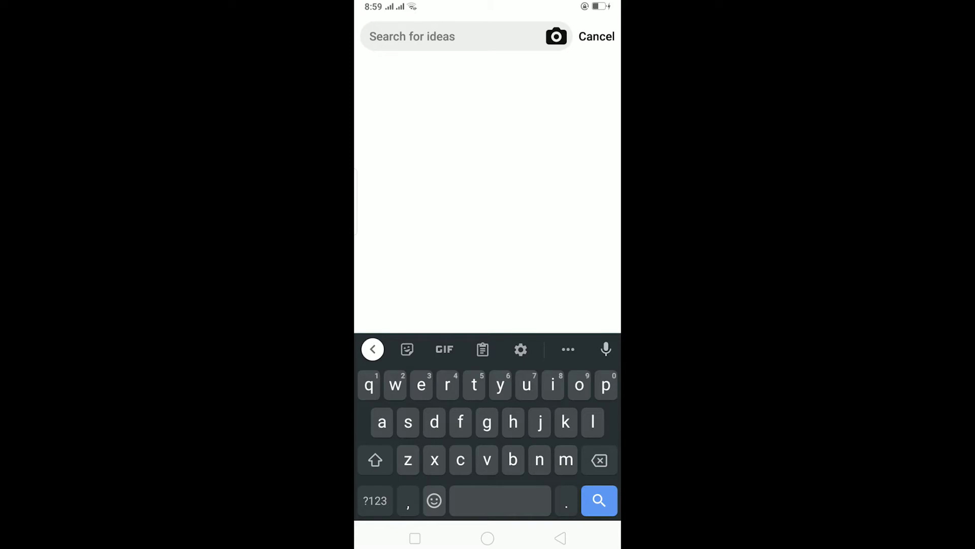
Step: Search for 'car' and scroll through the car pin results
{"action": "type", "text": "car"}
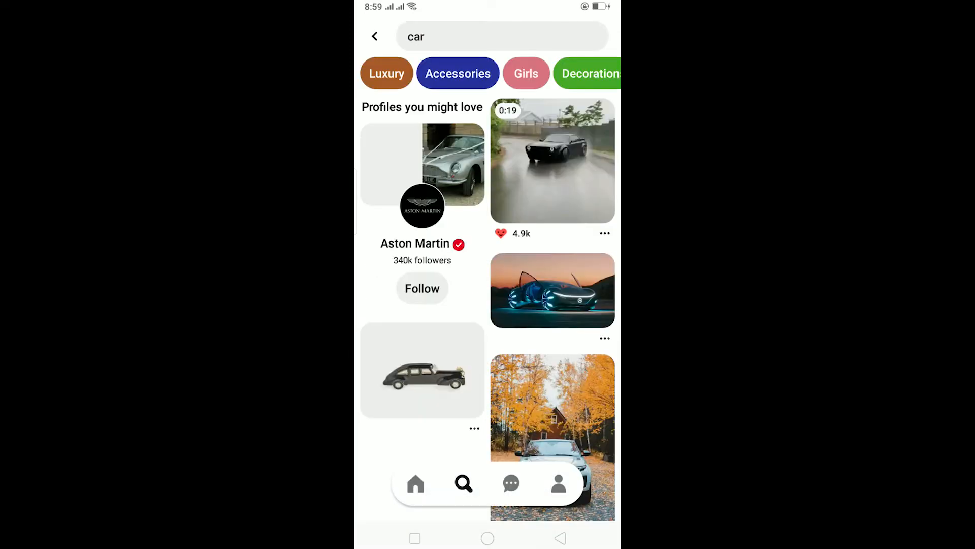
{"action": "scroll", "scroll_direction": "down", "scroll_amount": 3}
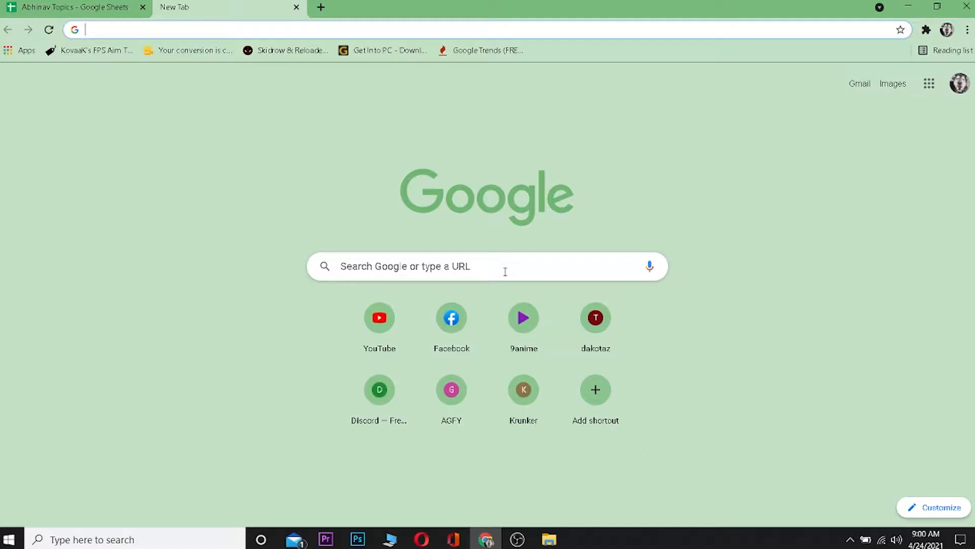
{"action": "mouse_move", "coordinate": [214, 70]}
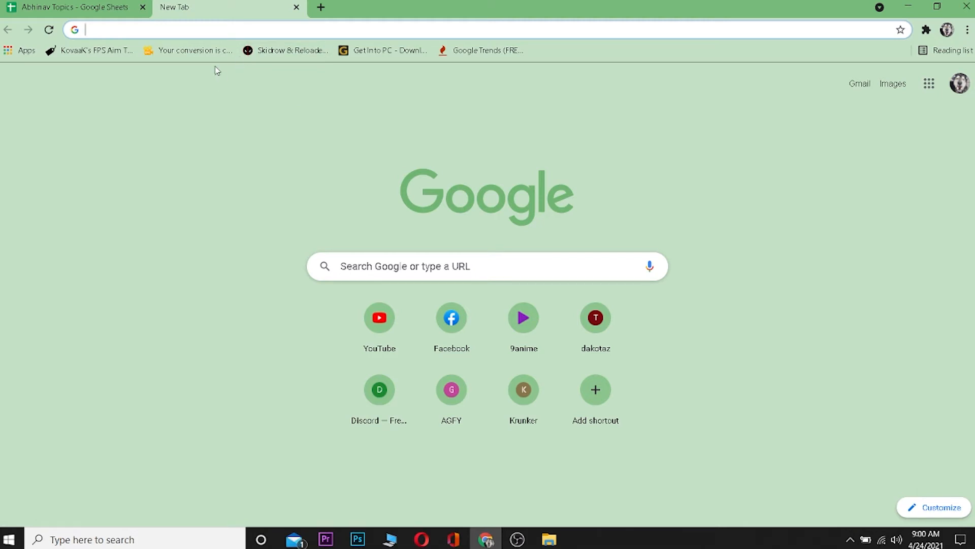
Step: Load pinterest.com in the new Chrome tab
{"action": "type", "text": "pinterest.com"}
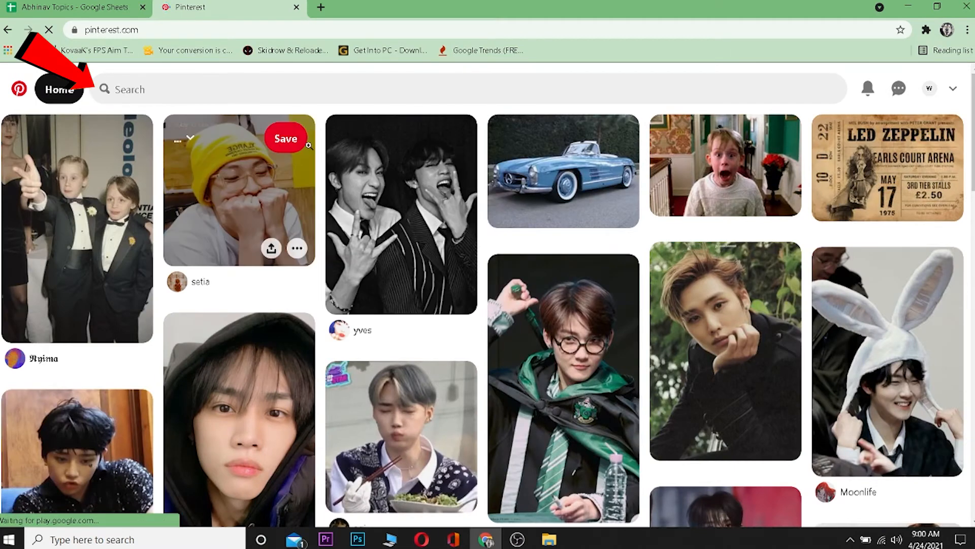
Step: Search the Pinterest website for 'cartoon drawings'
{"action": "left_click", "coordinate": [467, 89]}
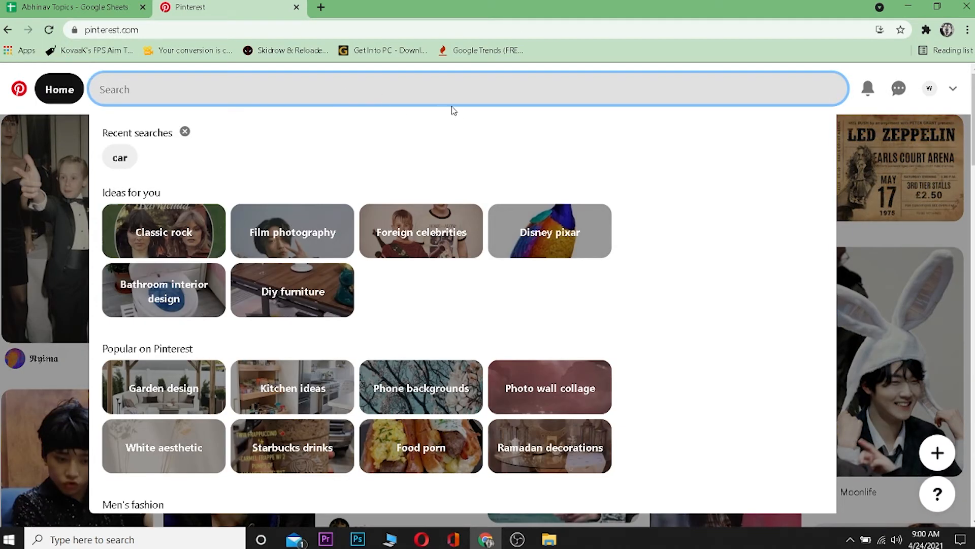
{"action": "mouse_move", "coordinate": [488, 158]}
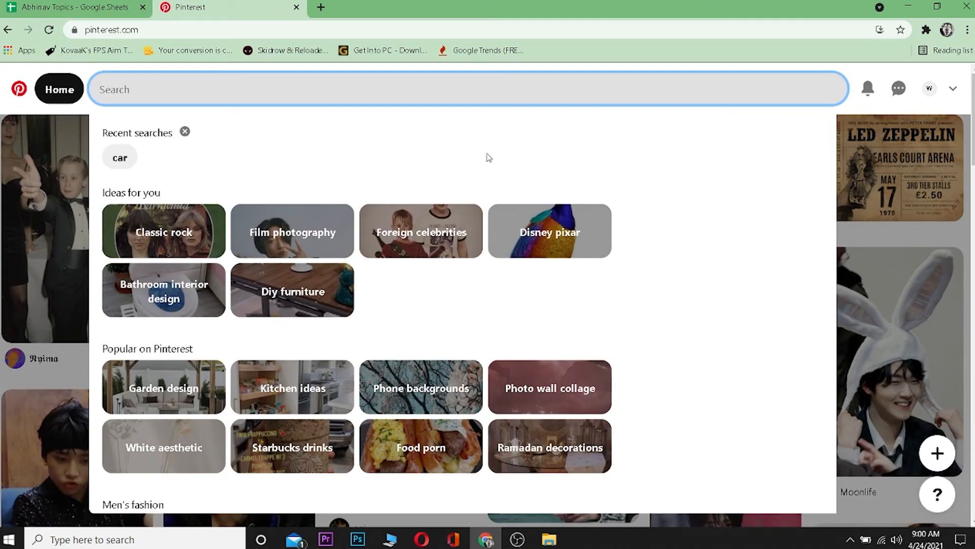
{"action": "type", "text": "cartoon drawings"}
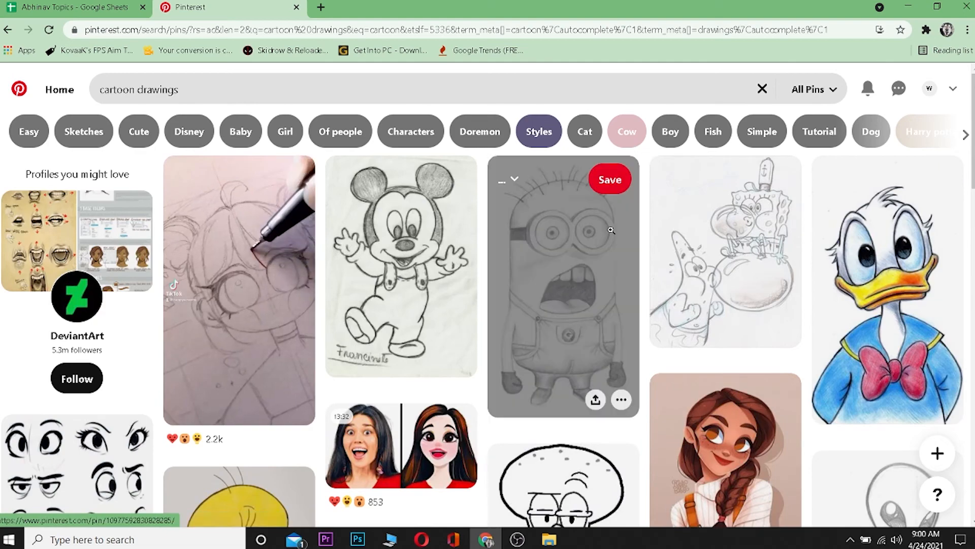
{"action": "scroll", "scroll_direction": "down", "scroll_amount": 3}
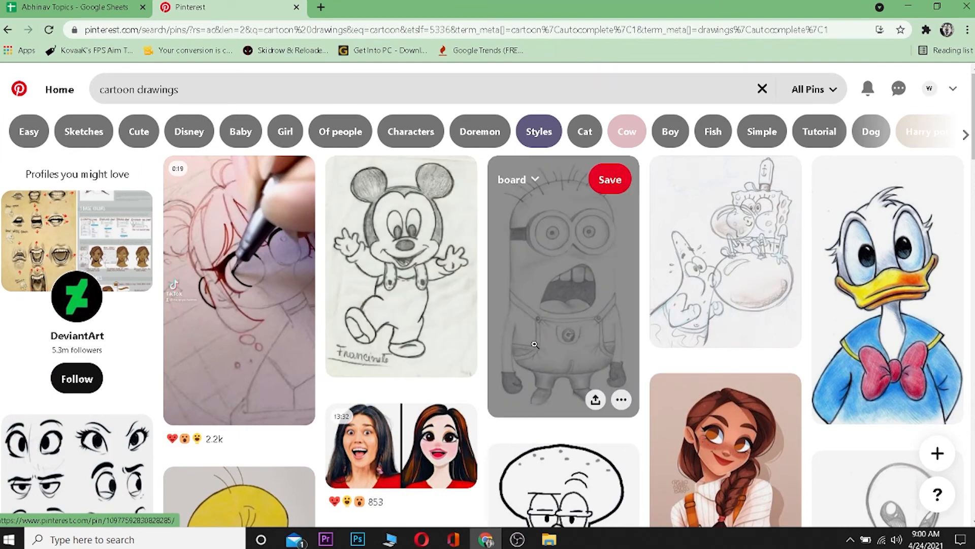
{"action": "scroll", "scroll_direction": "down", "scroll_amount": 3}
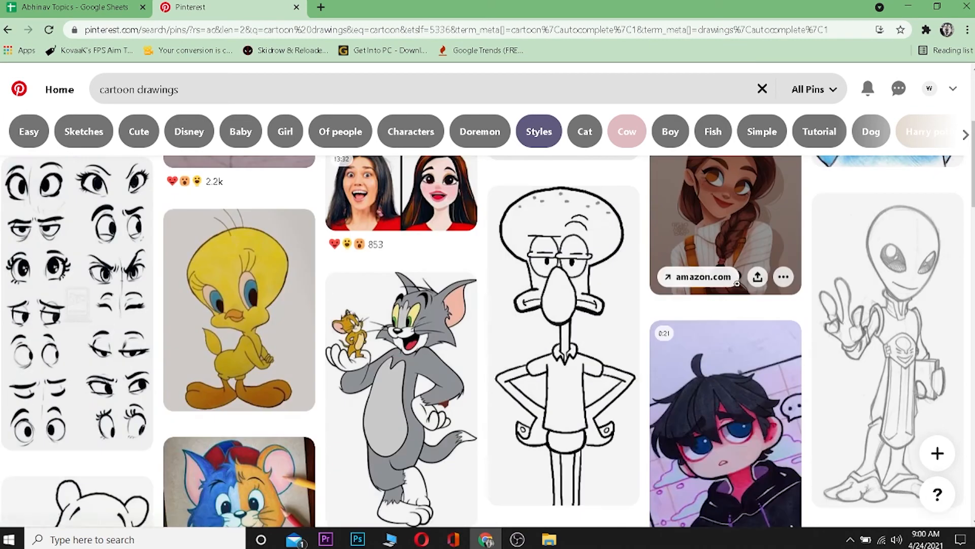
{"action": "scroll", "scroll_direction": "down", "scroll_amount": 3}
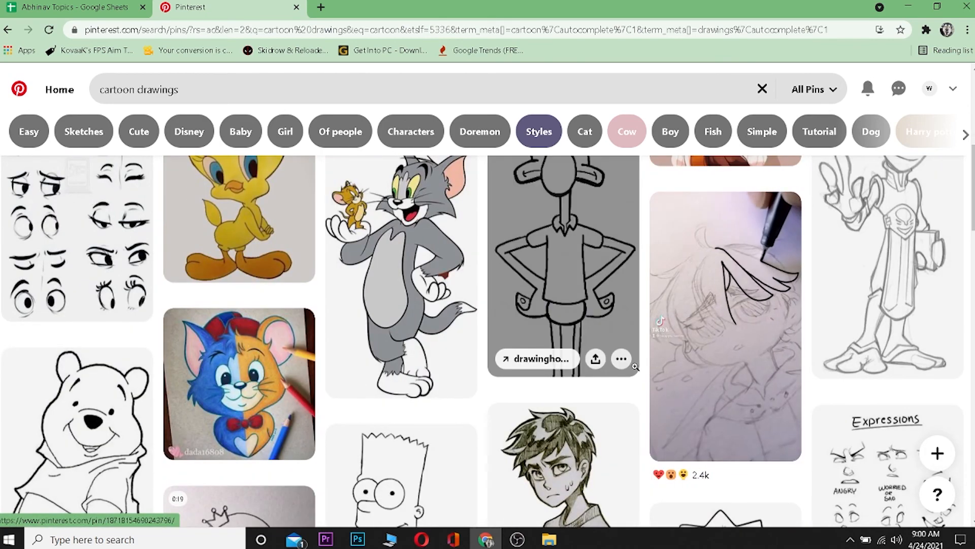